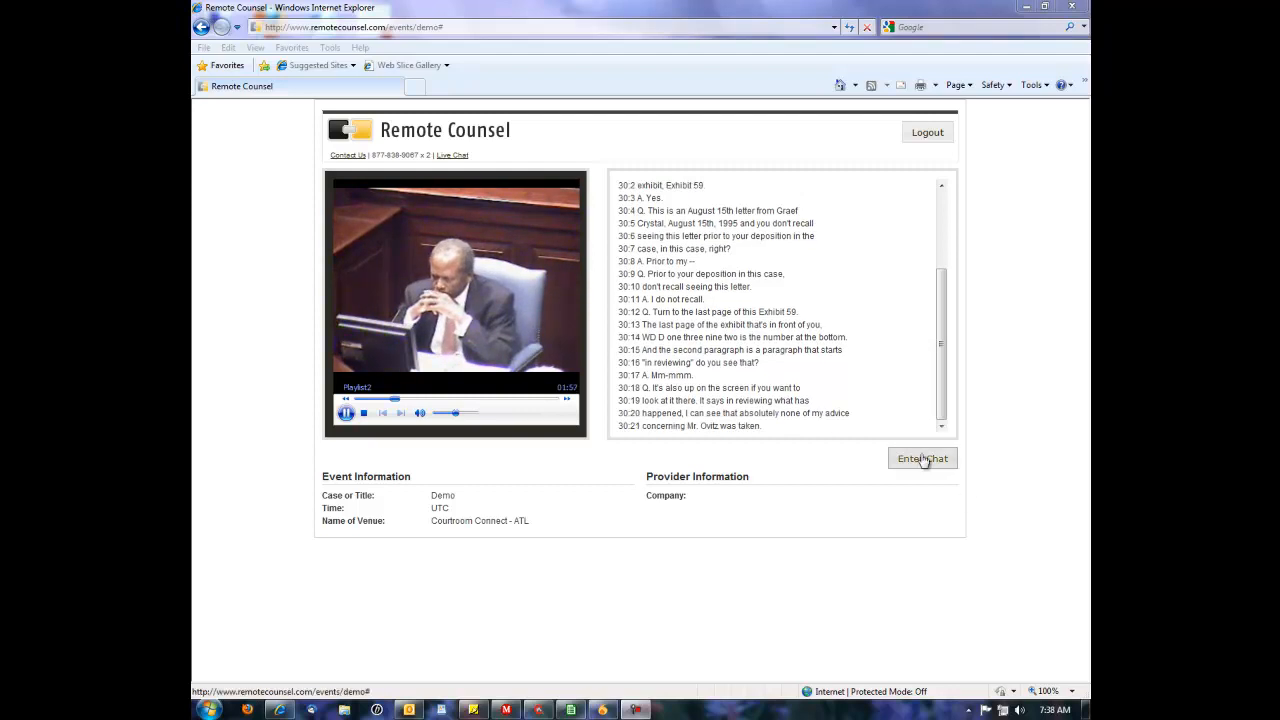
- Enter the group chat and post 'this is the secure group chat window'
left_click(922, 457)
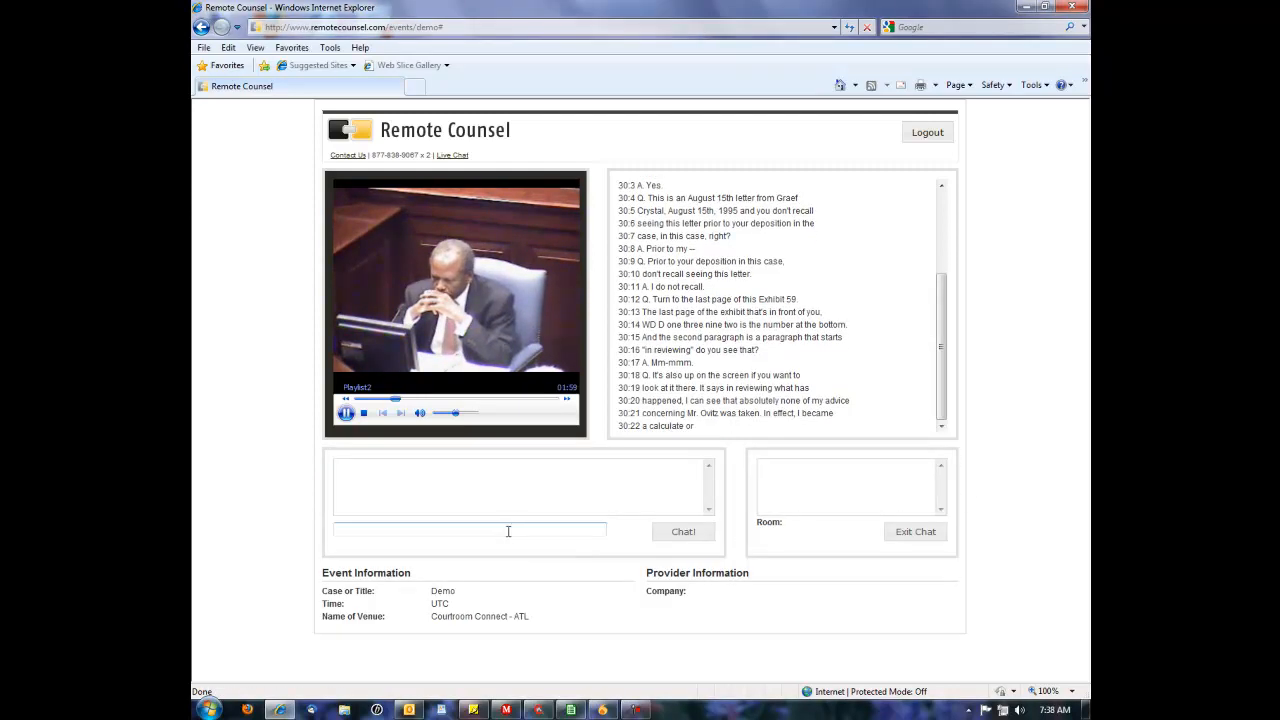
type("th")
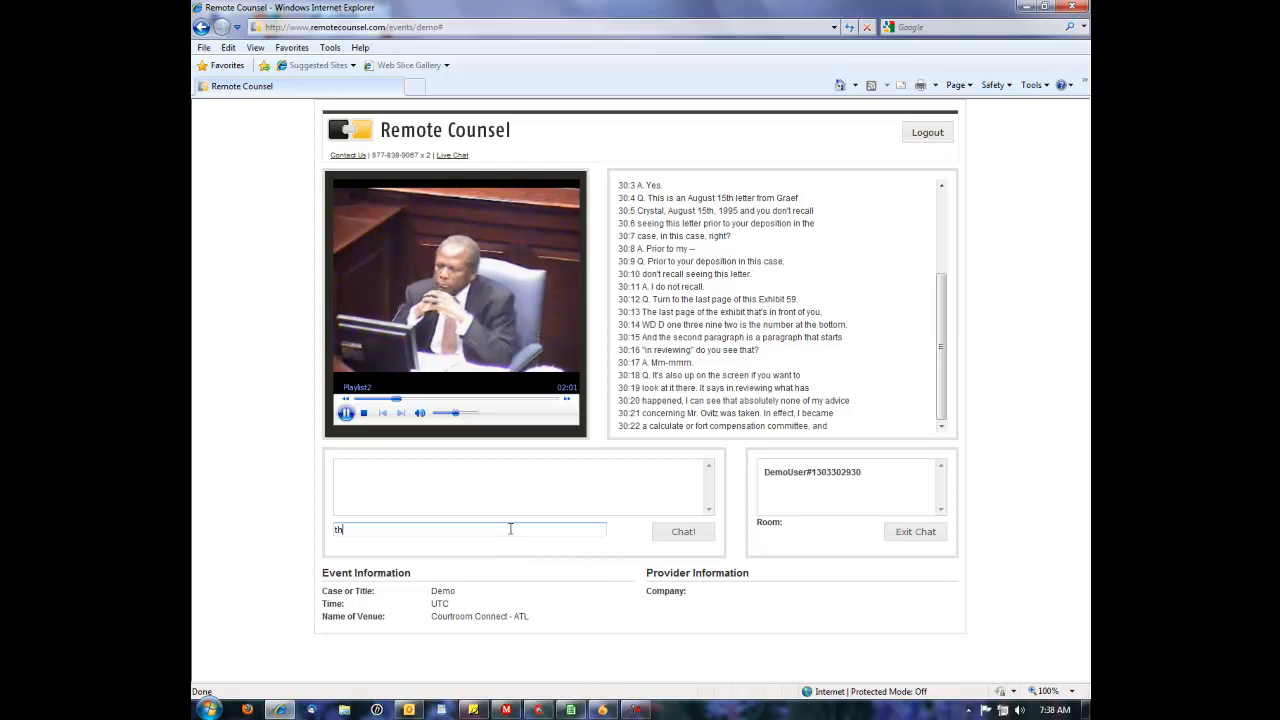
type("his is the secure group")
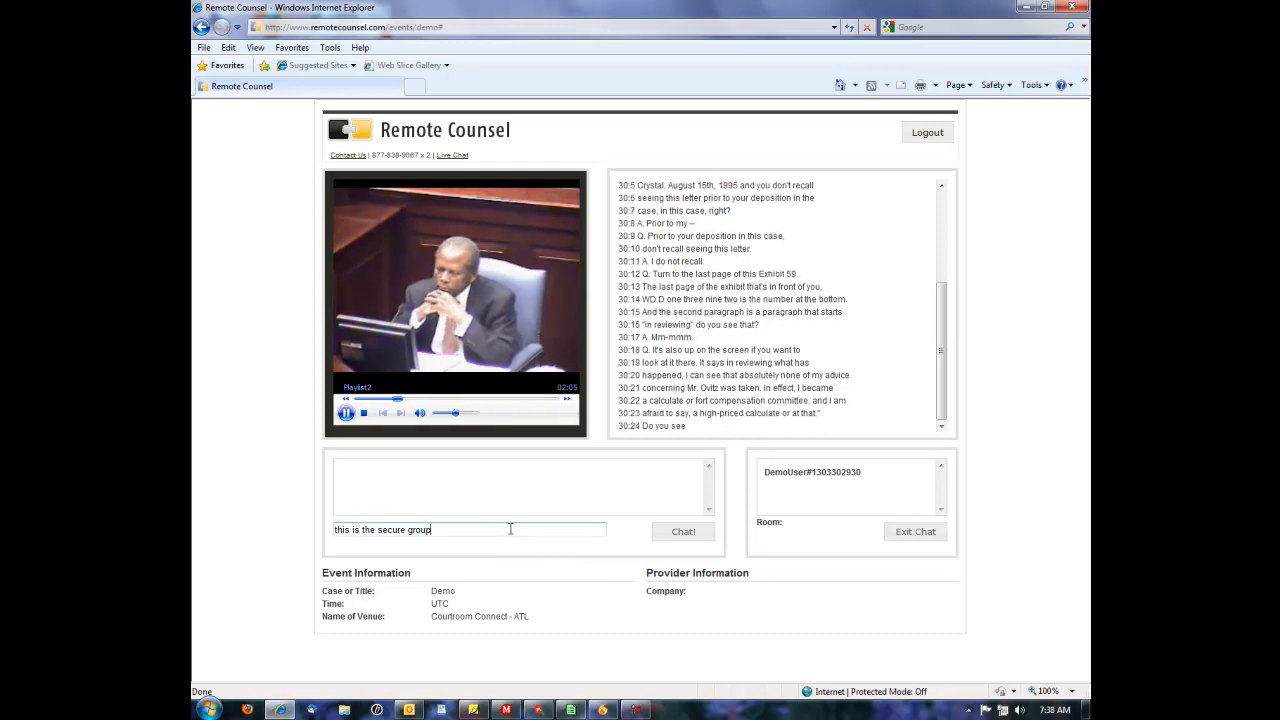
type("chat win")
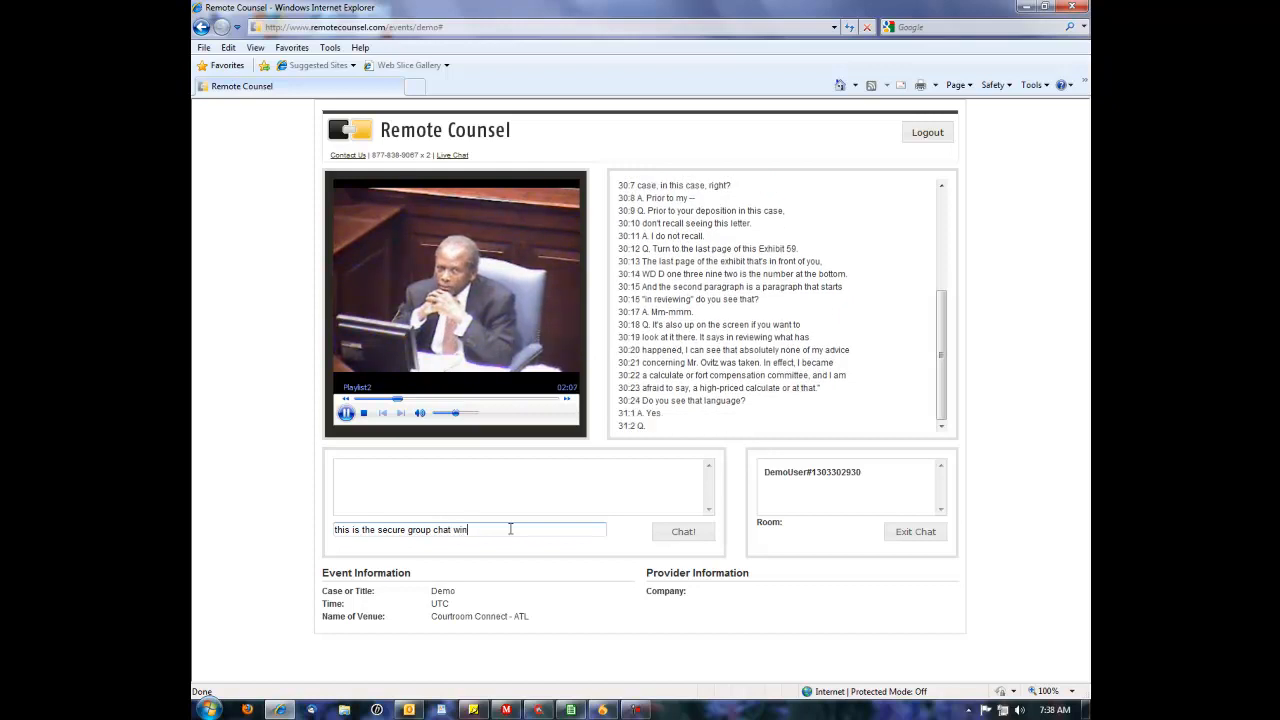
left_click(683, 531)
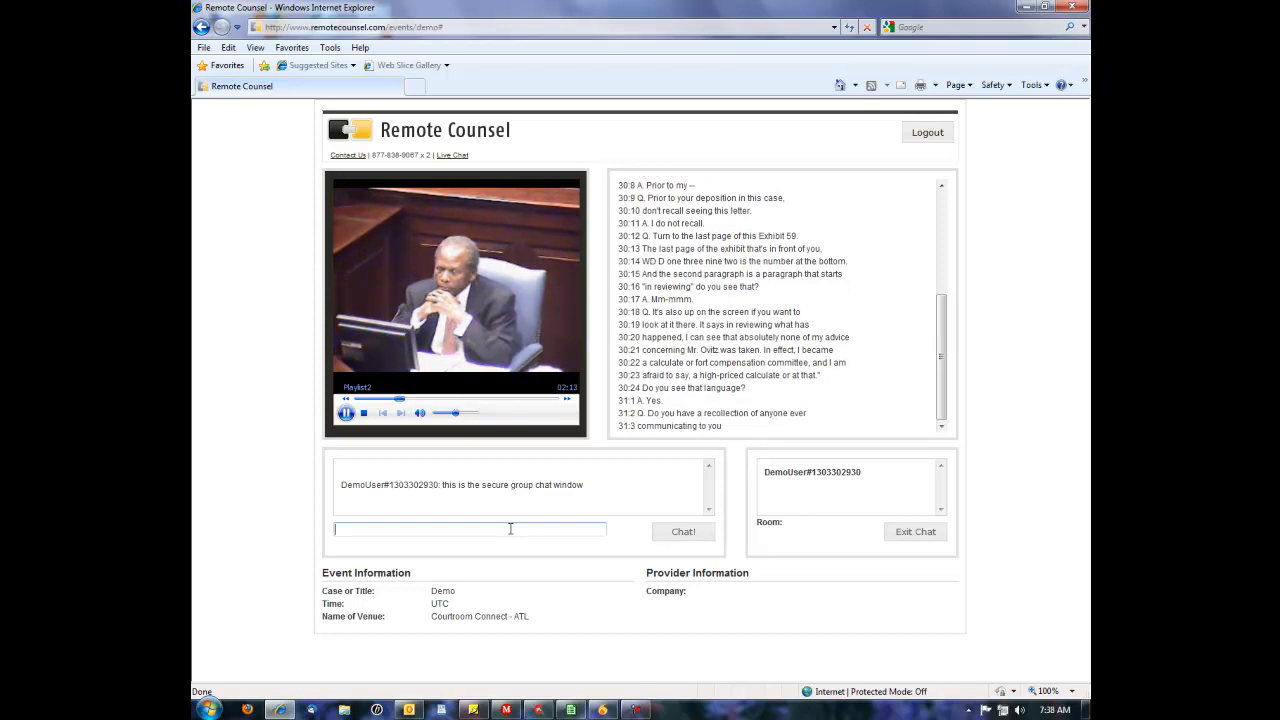
- Post 'internet viewers can also send private messages to other viewers' to the chat
type("internet viewers")
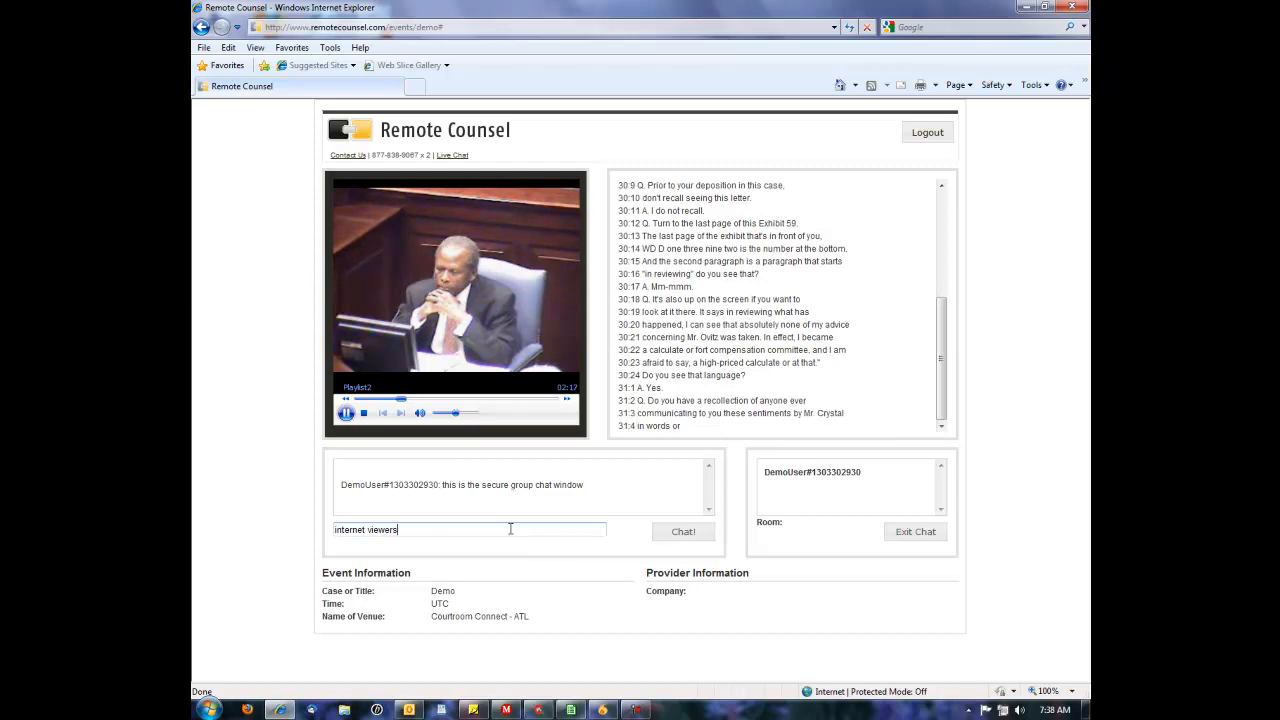
type("can also send p")
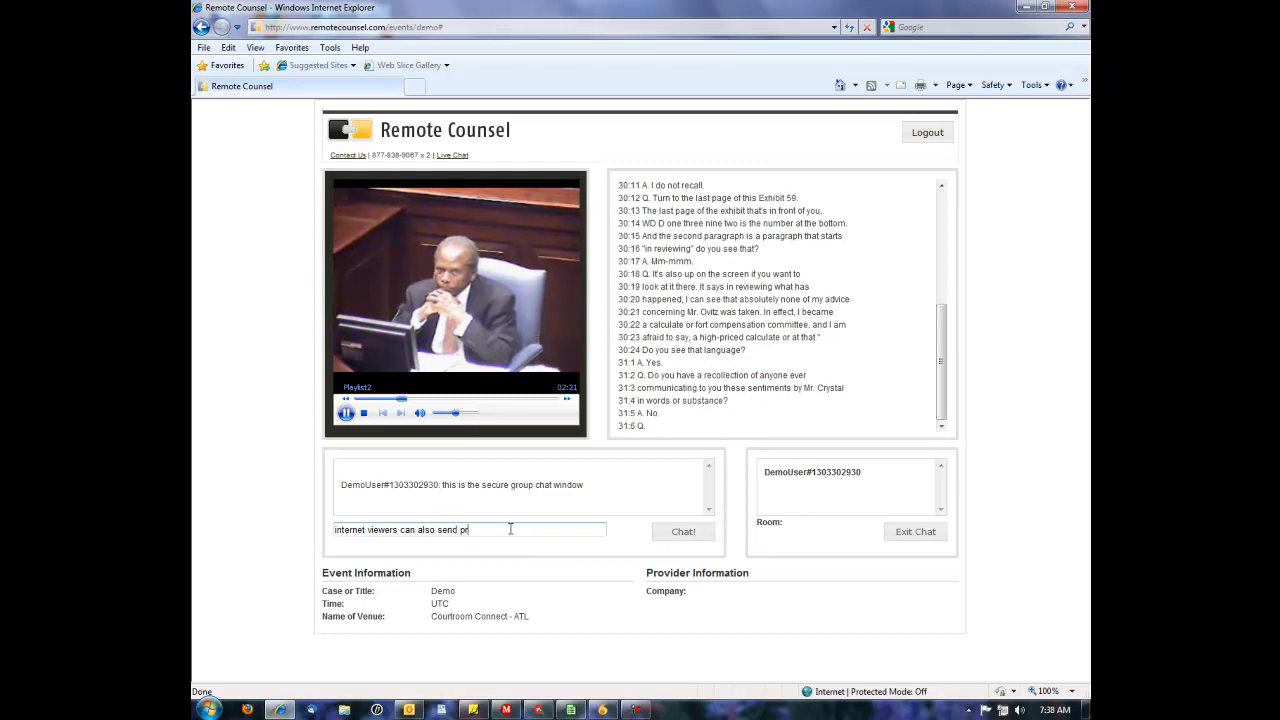
type("rivate messages to other")
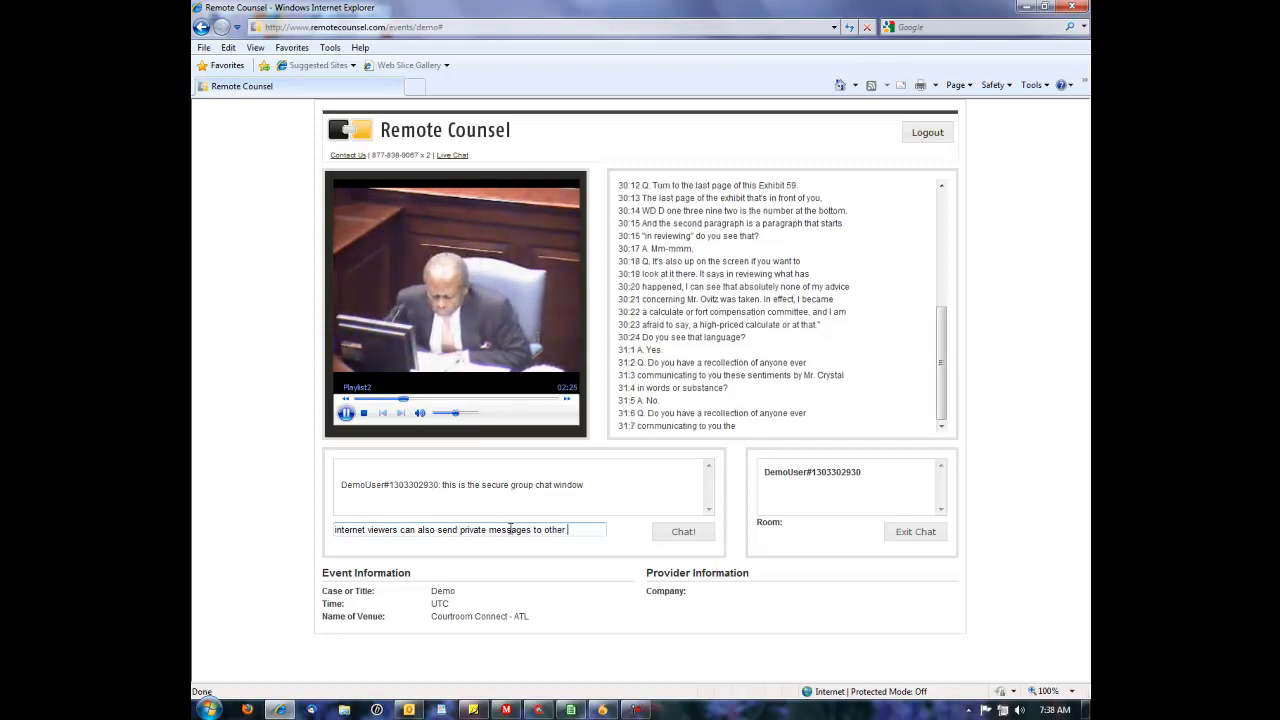
left_click(683, 531)
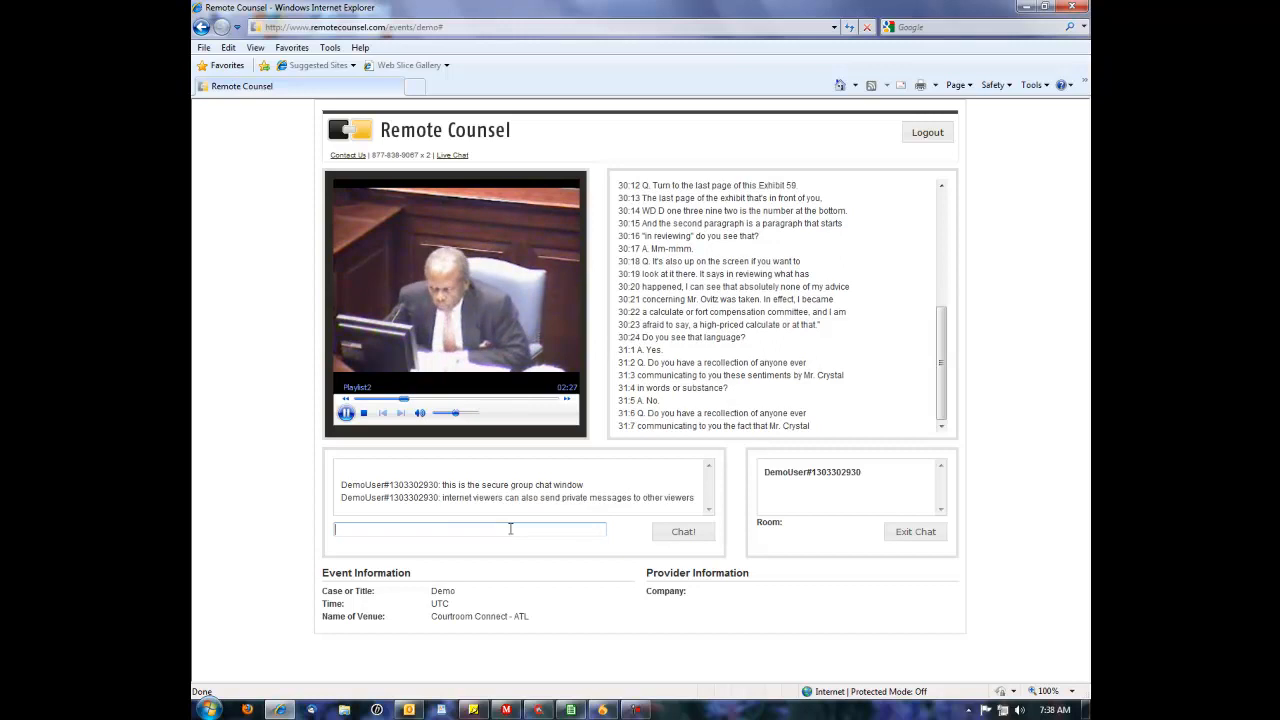